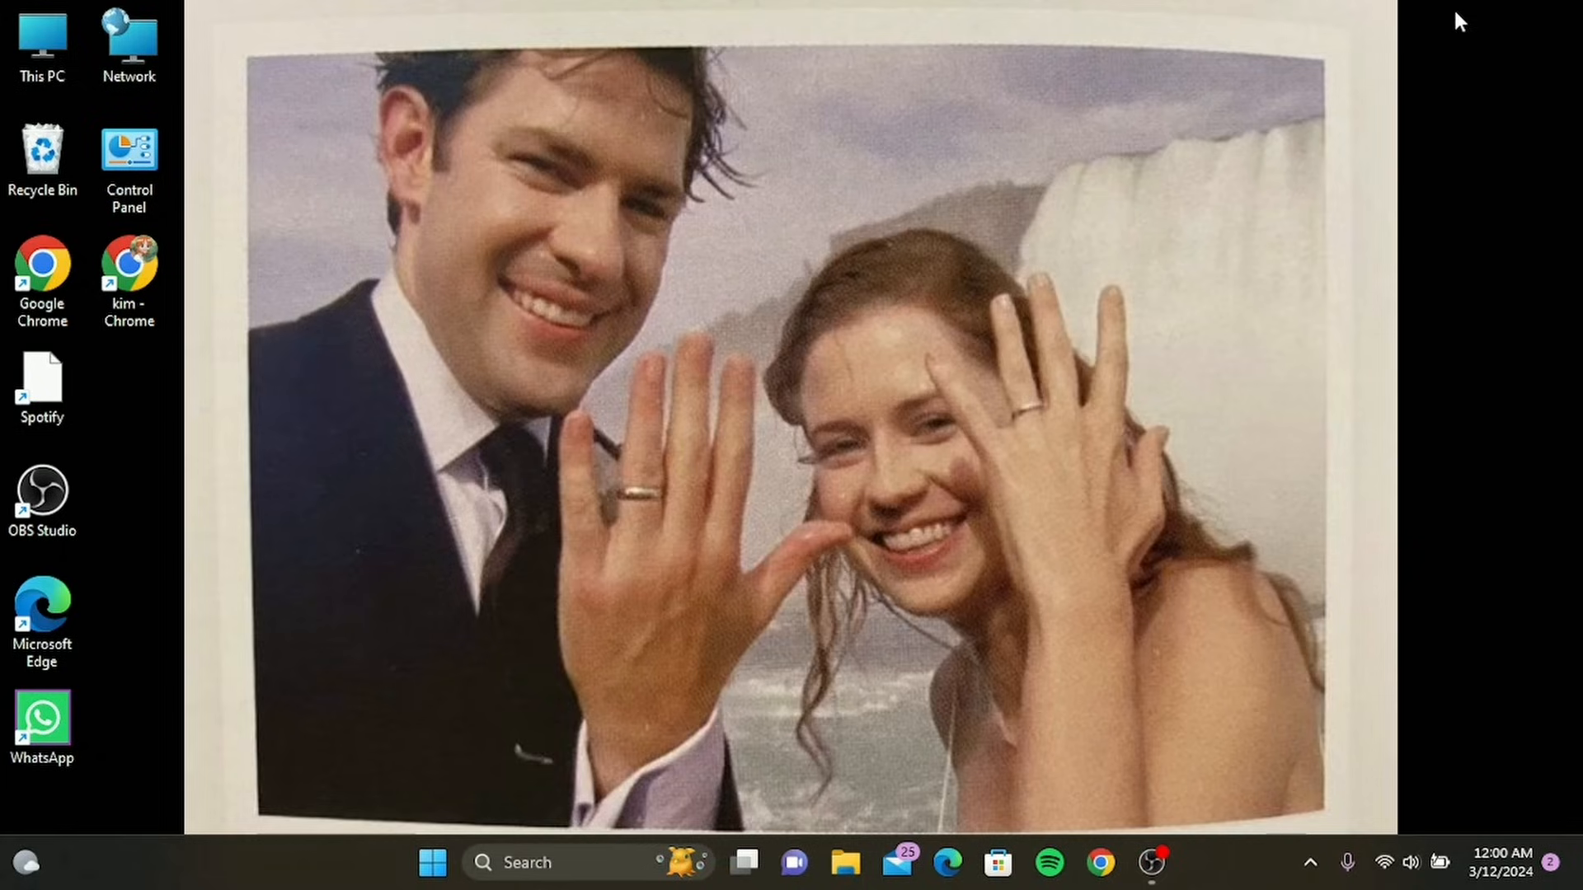
mouse_move(1388, 840)
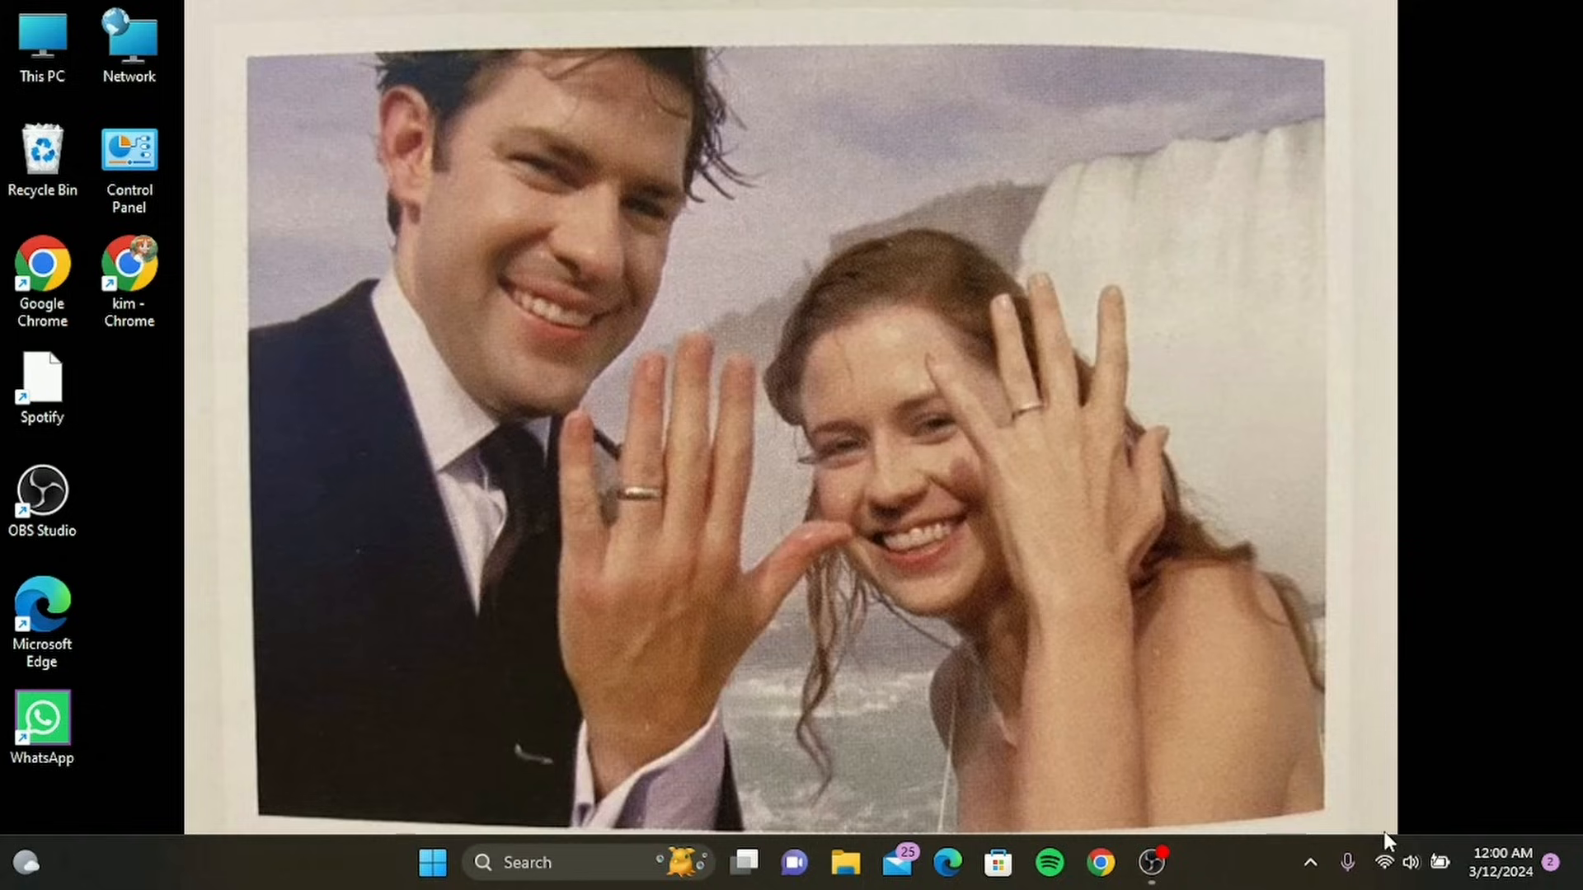
mouse_move(1196, 729)
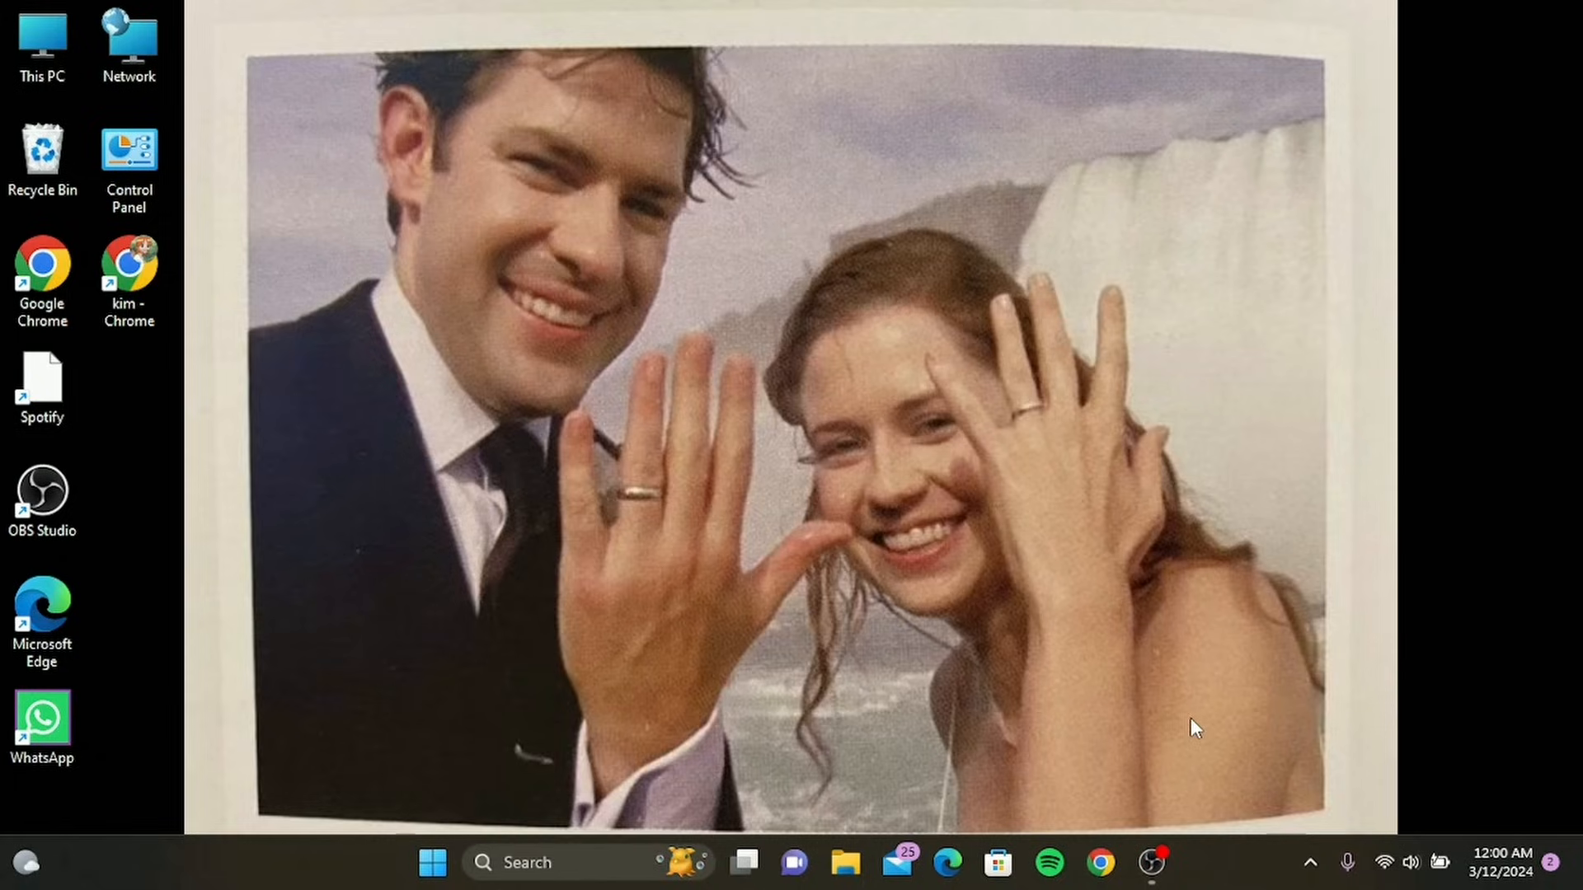
mouse_move(723, 830)
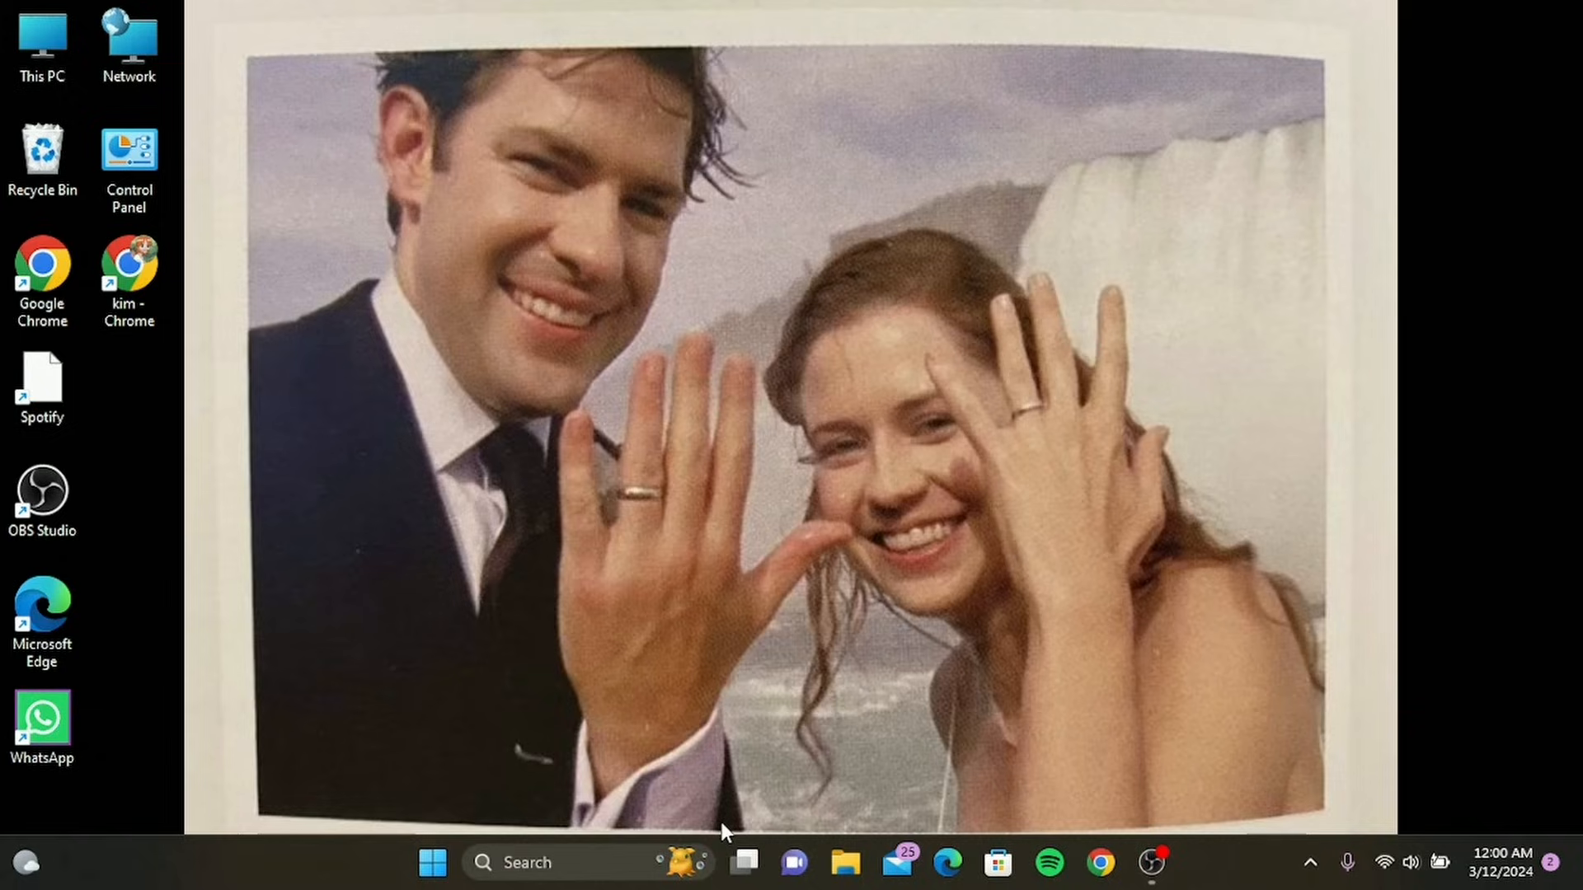
mouse_move(1413, 745)
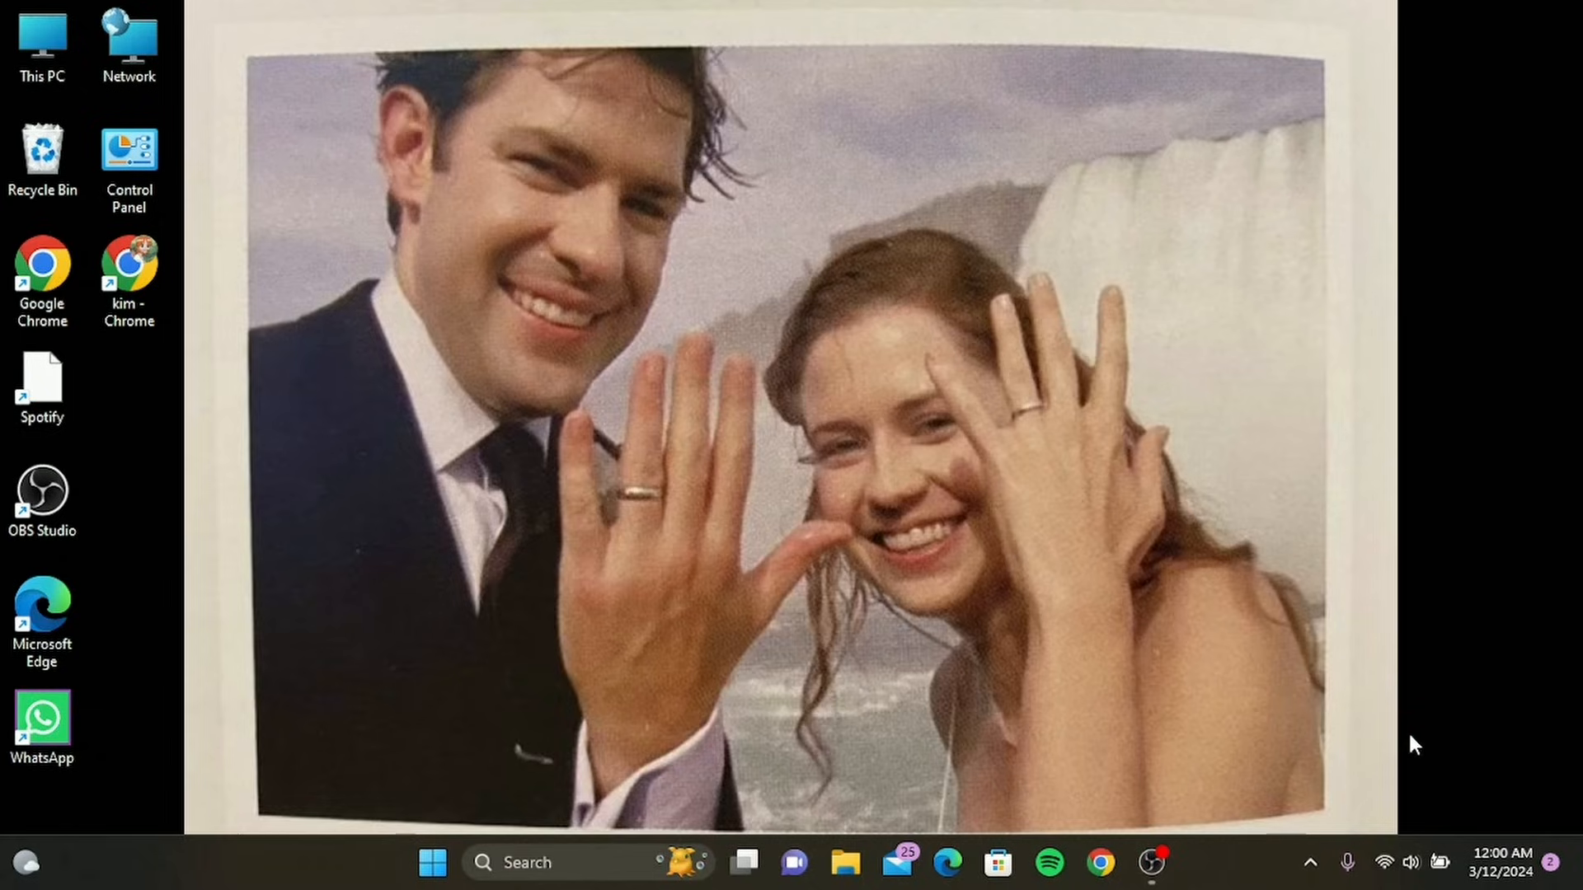
mouse_move(1196, 728)
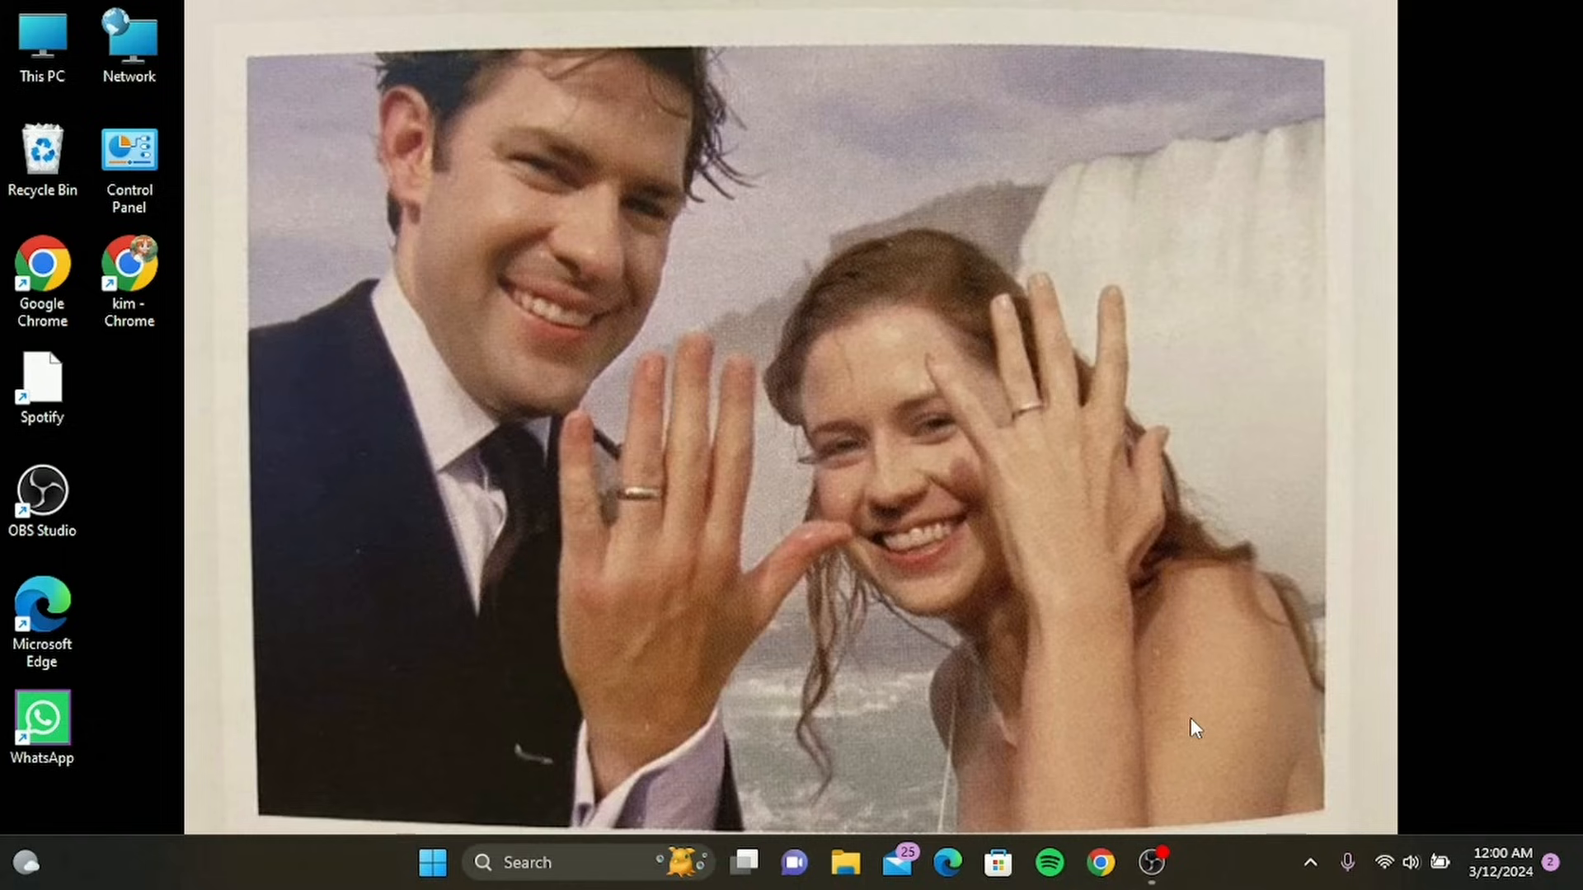
mouse_move(684, 800)
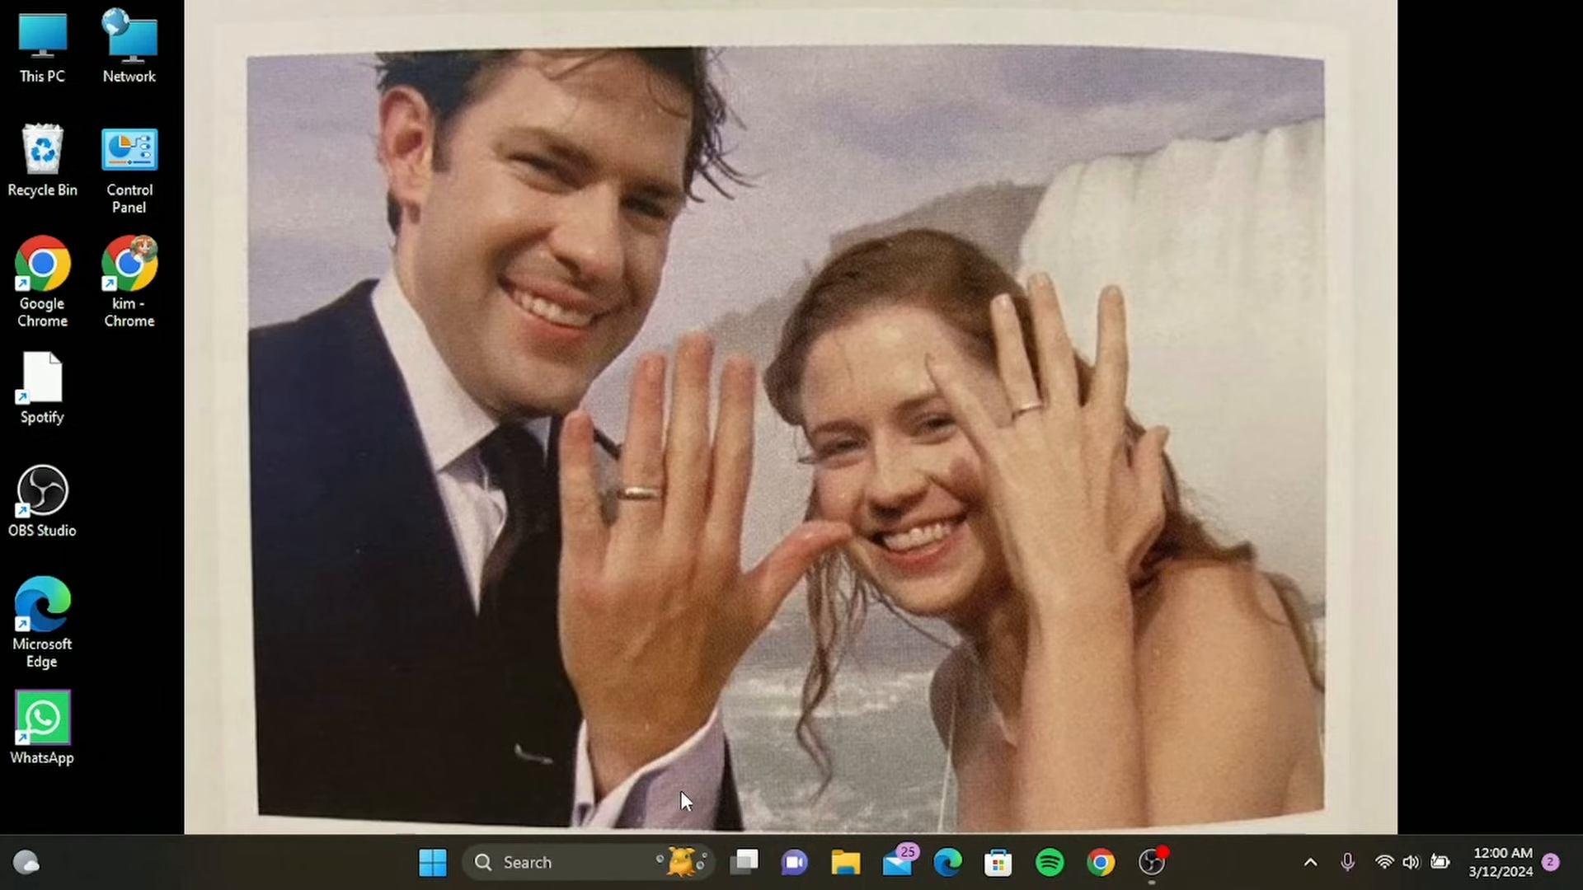
mouse_move(725, 833)
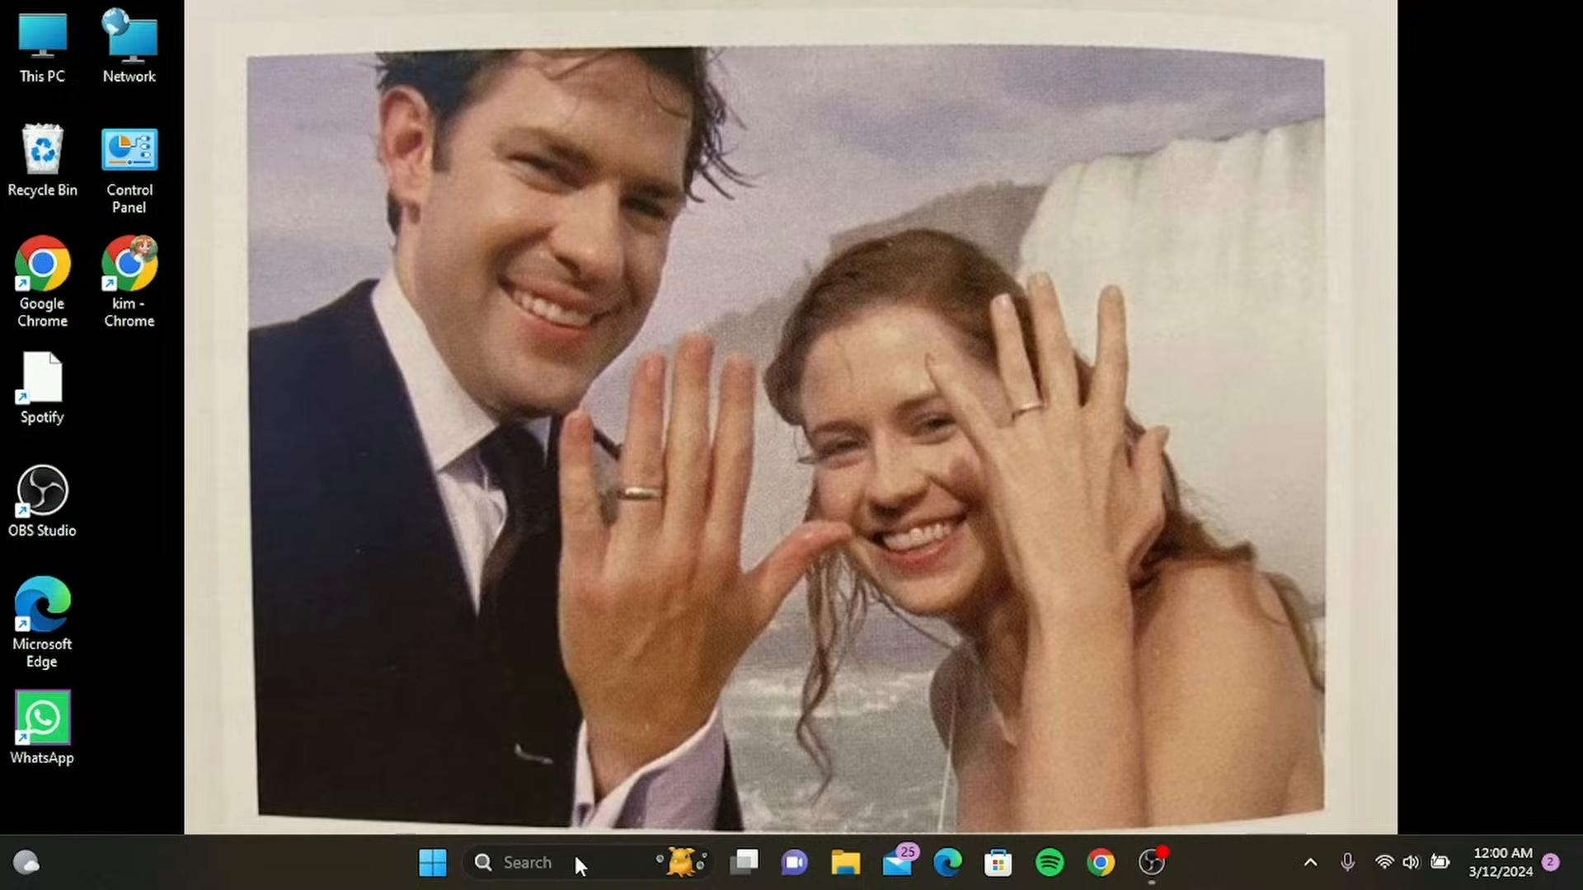
- Search Google for 'slow windows internet' and 'discord server status', then open the Discord Status site
text(command)
text(SLOW WINDOW)
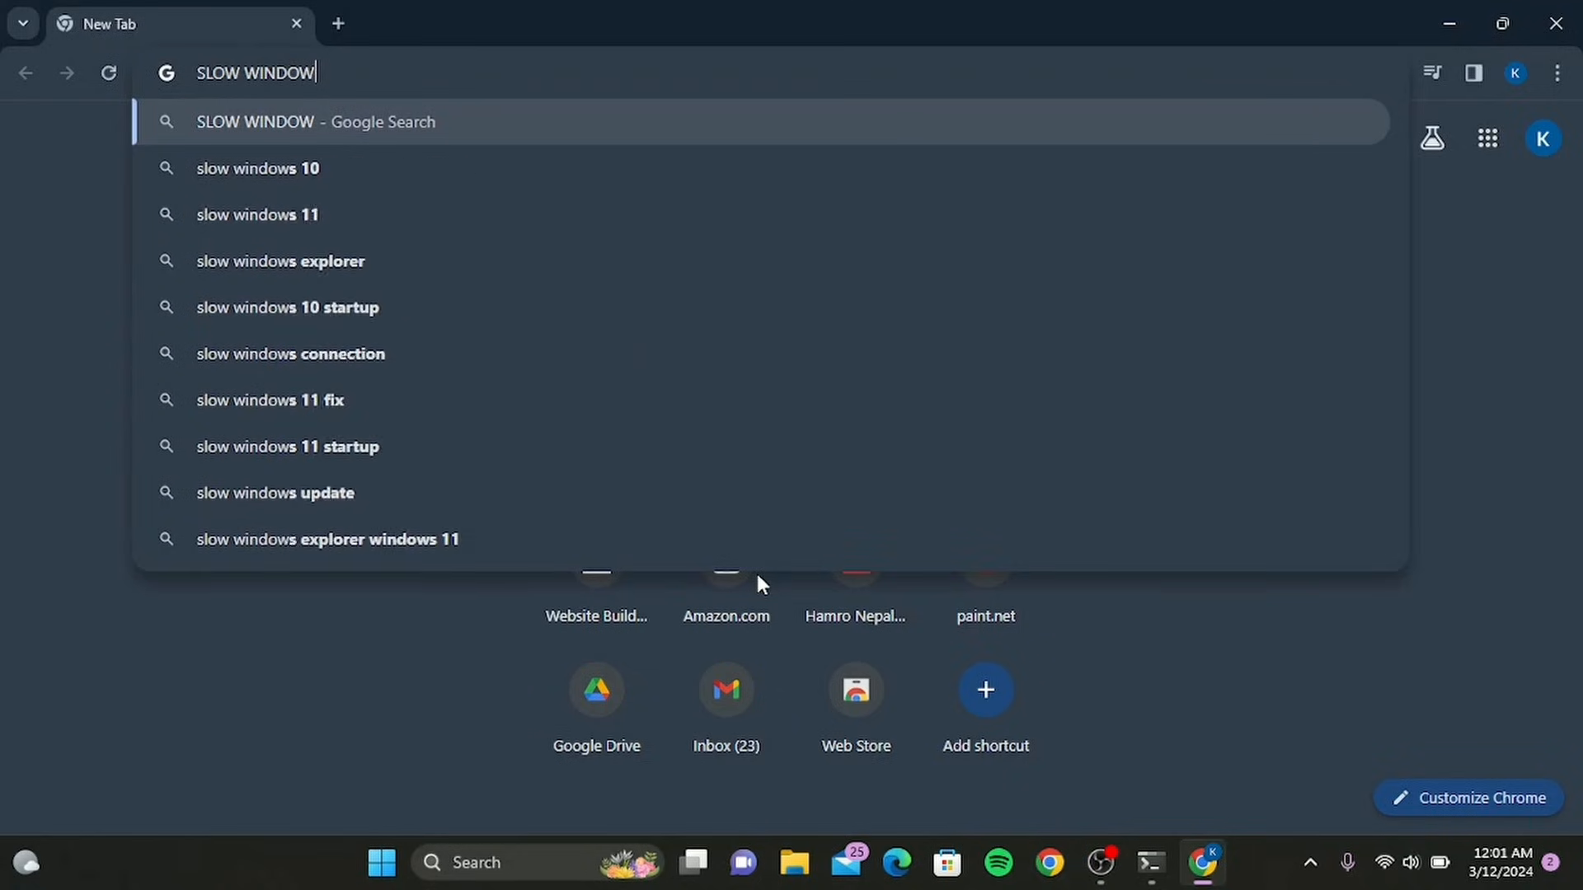
text(S INTERNET)
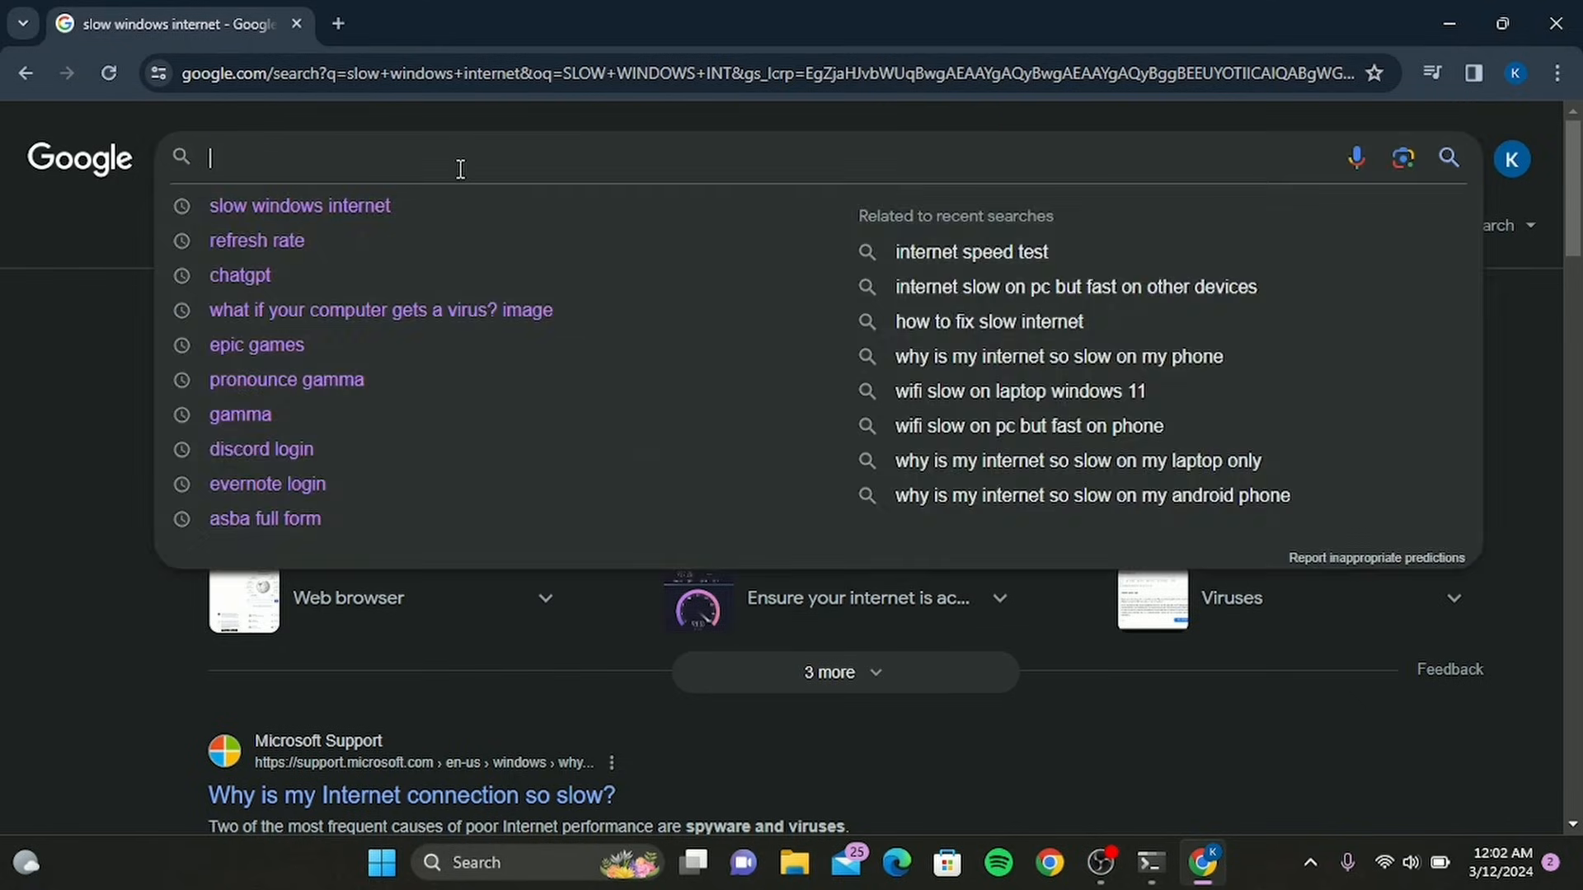
text(discord)
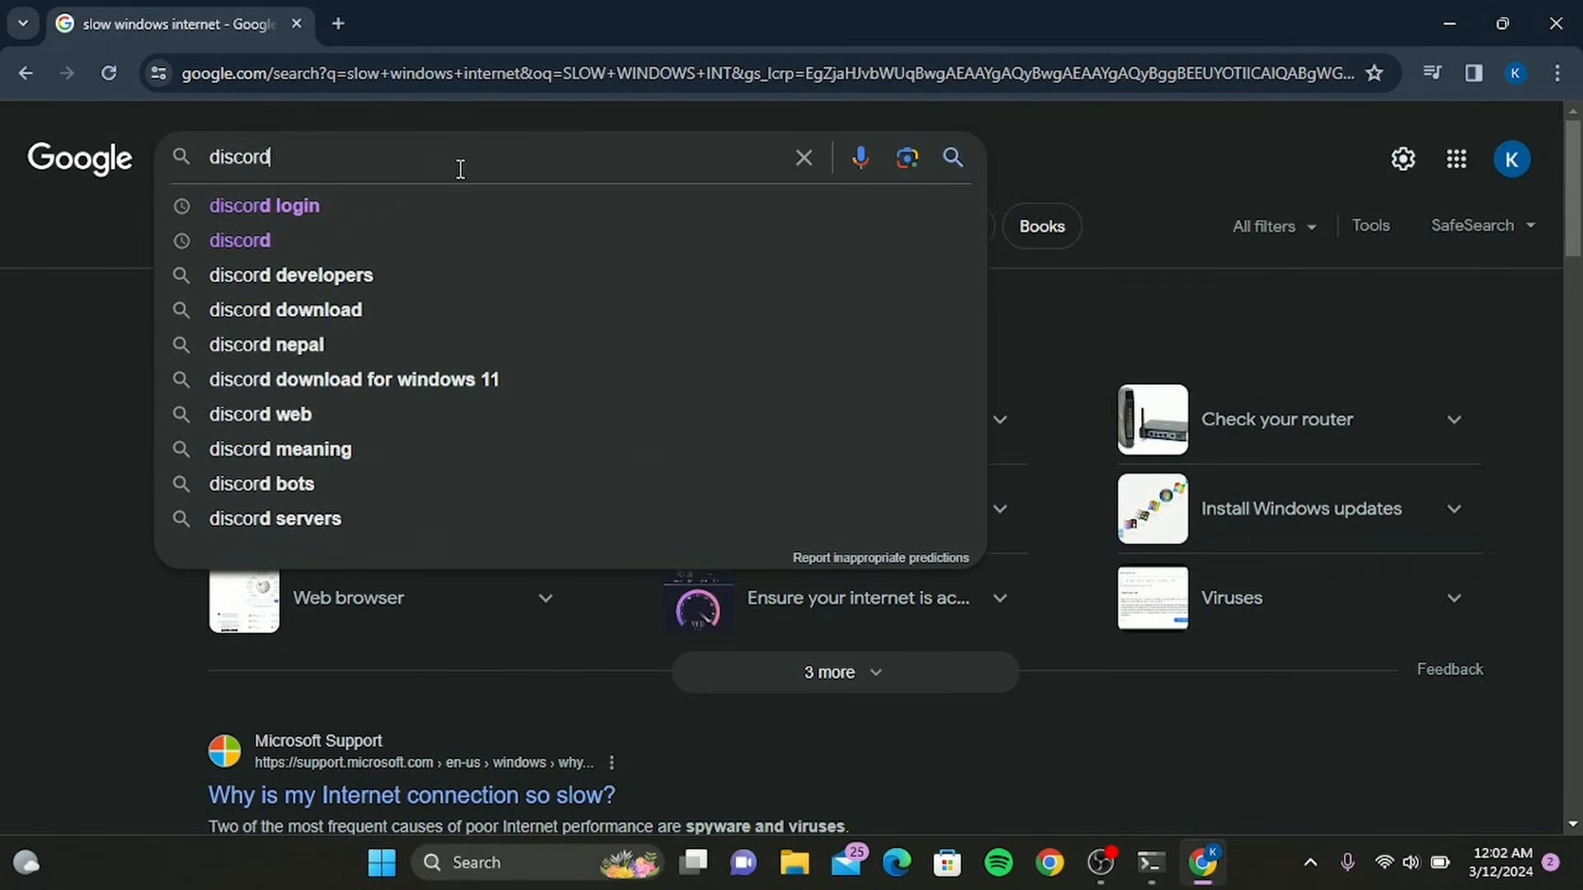
text(server status)
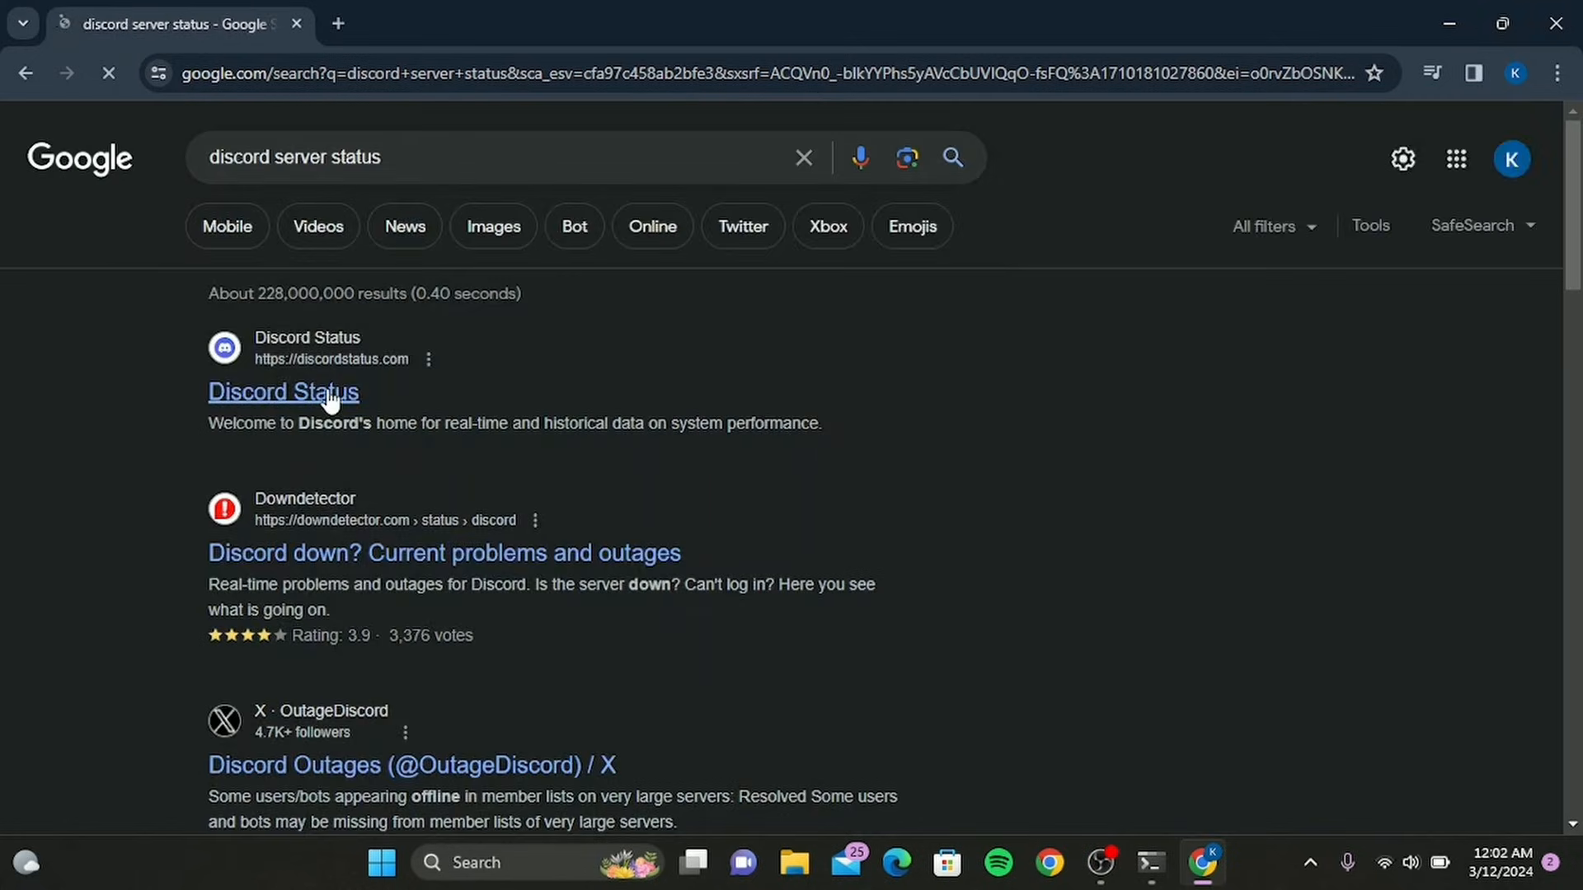
click(282, 392)
text(se)
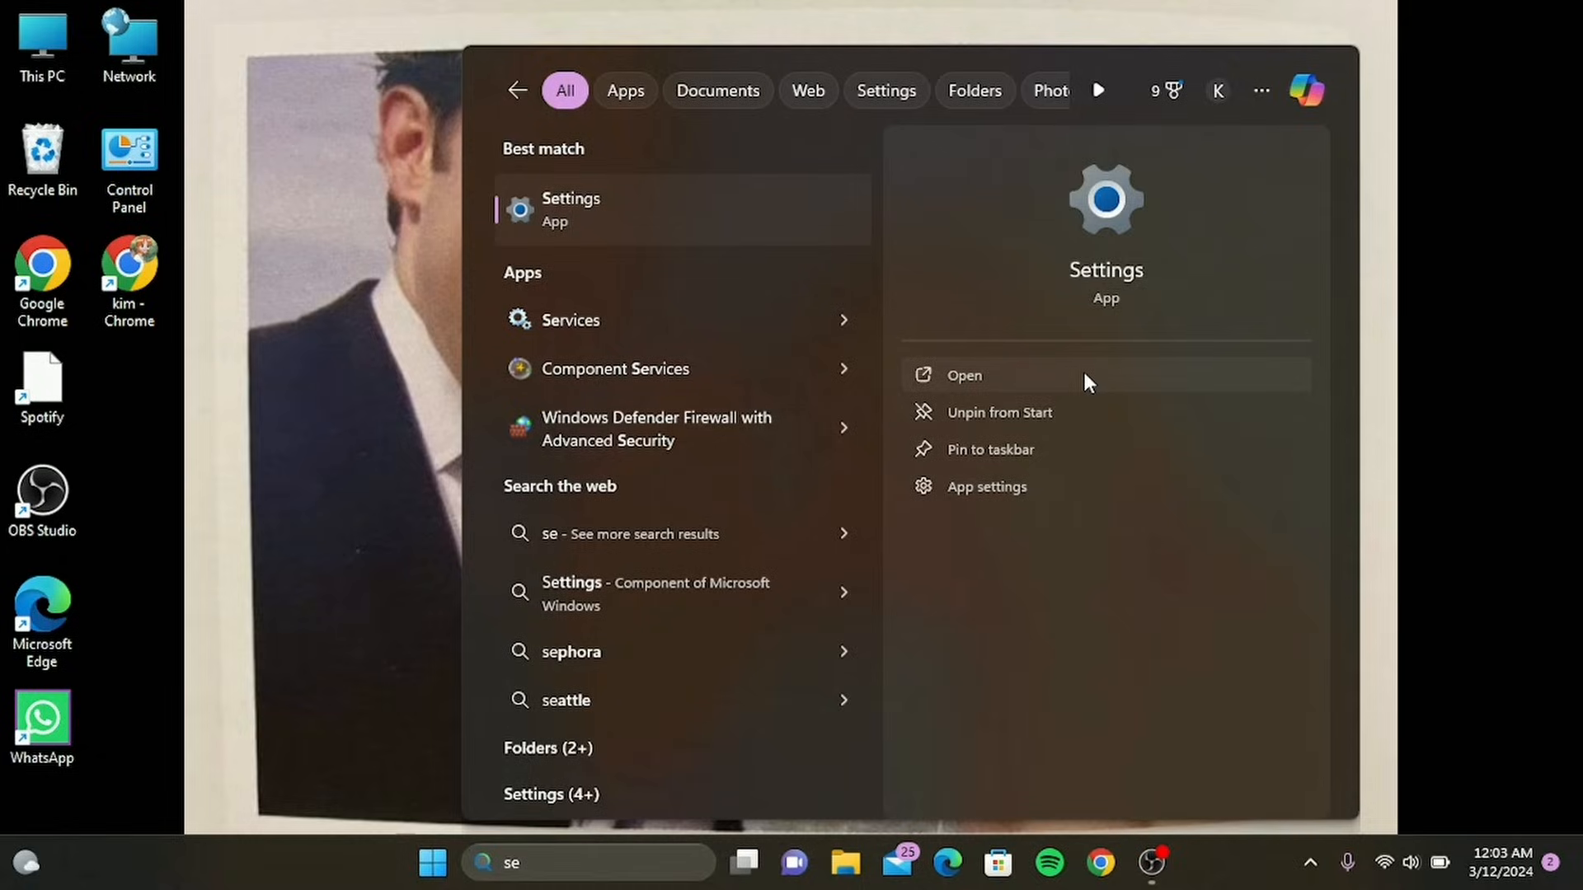
- Open the Settings app to the Network & internet Proxy page, then start a taskbar search for Internet Options
click(963, 374)
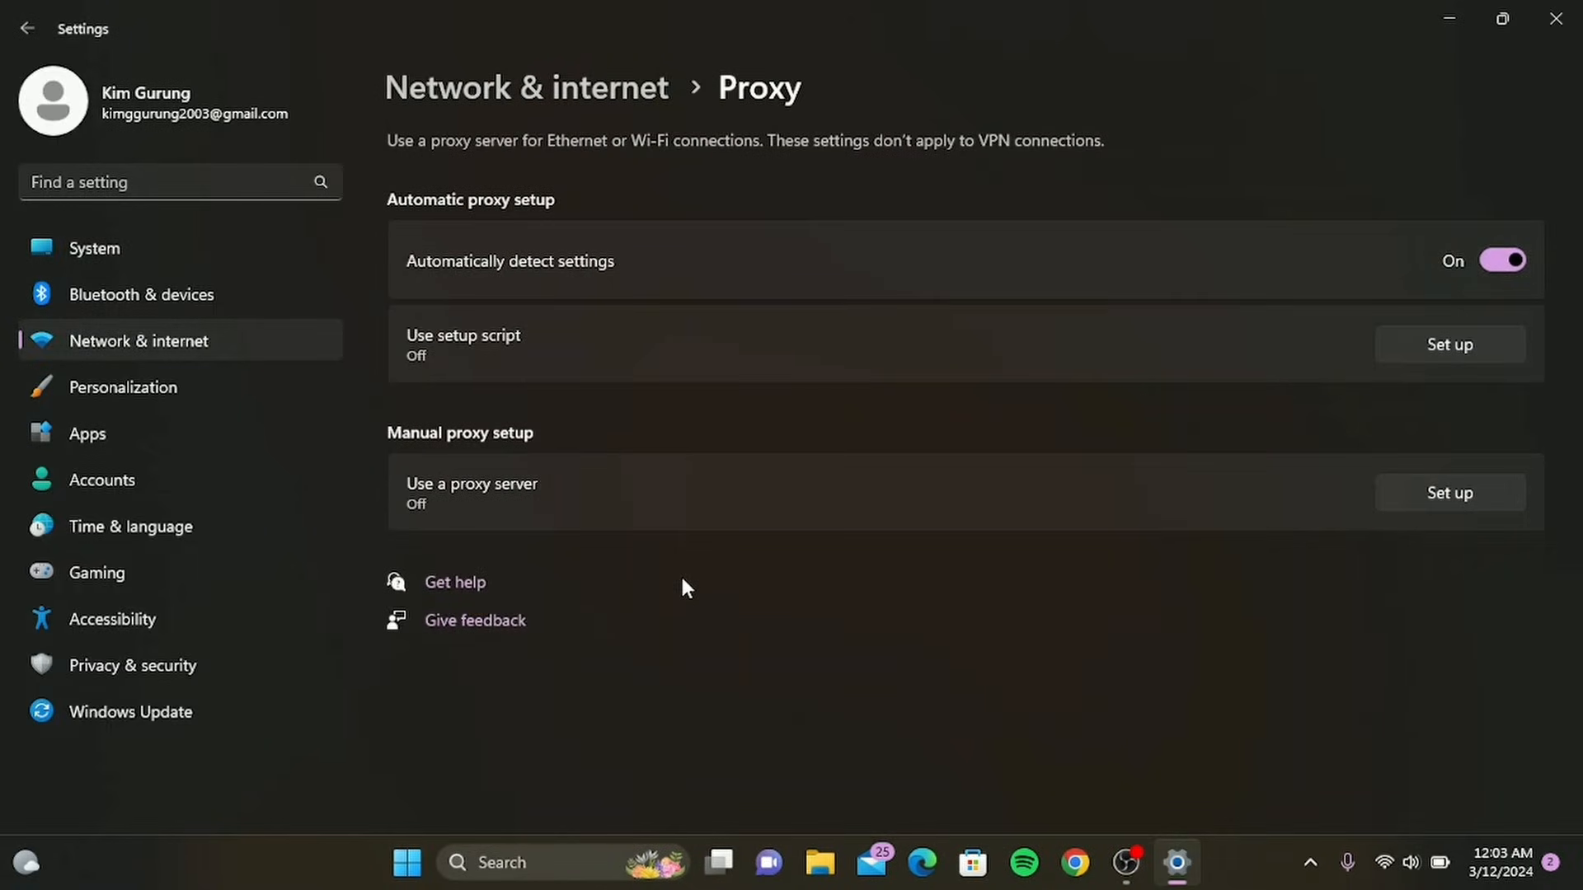
click(502, 863)
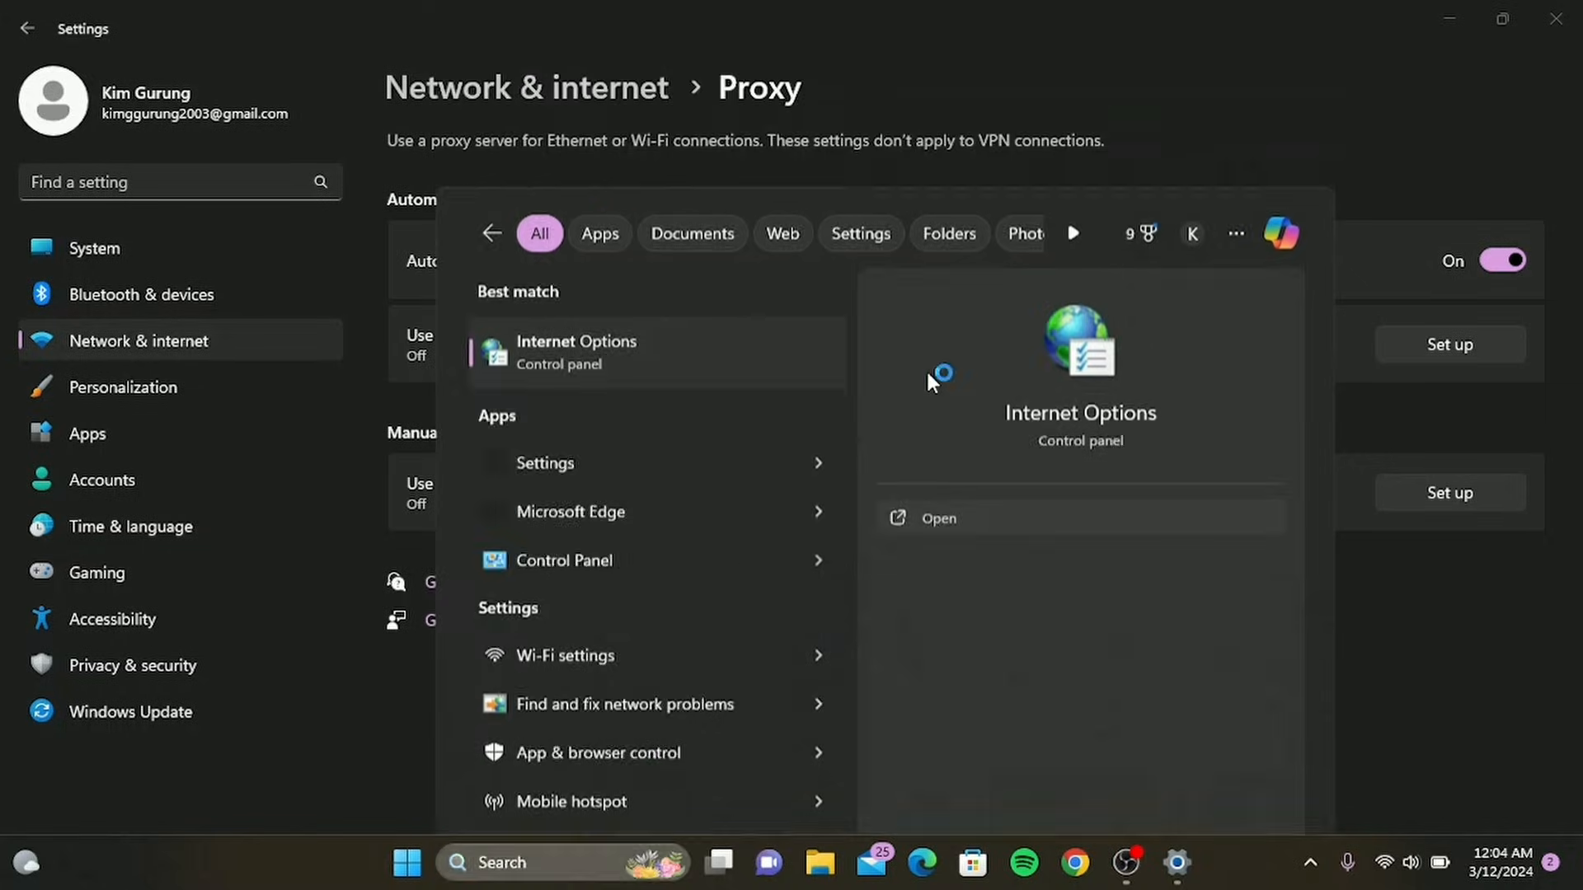
click(937, 517)
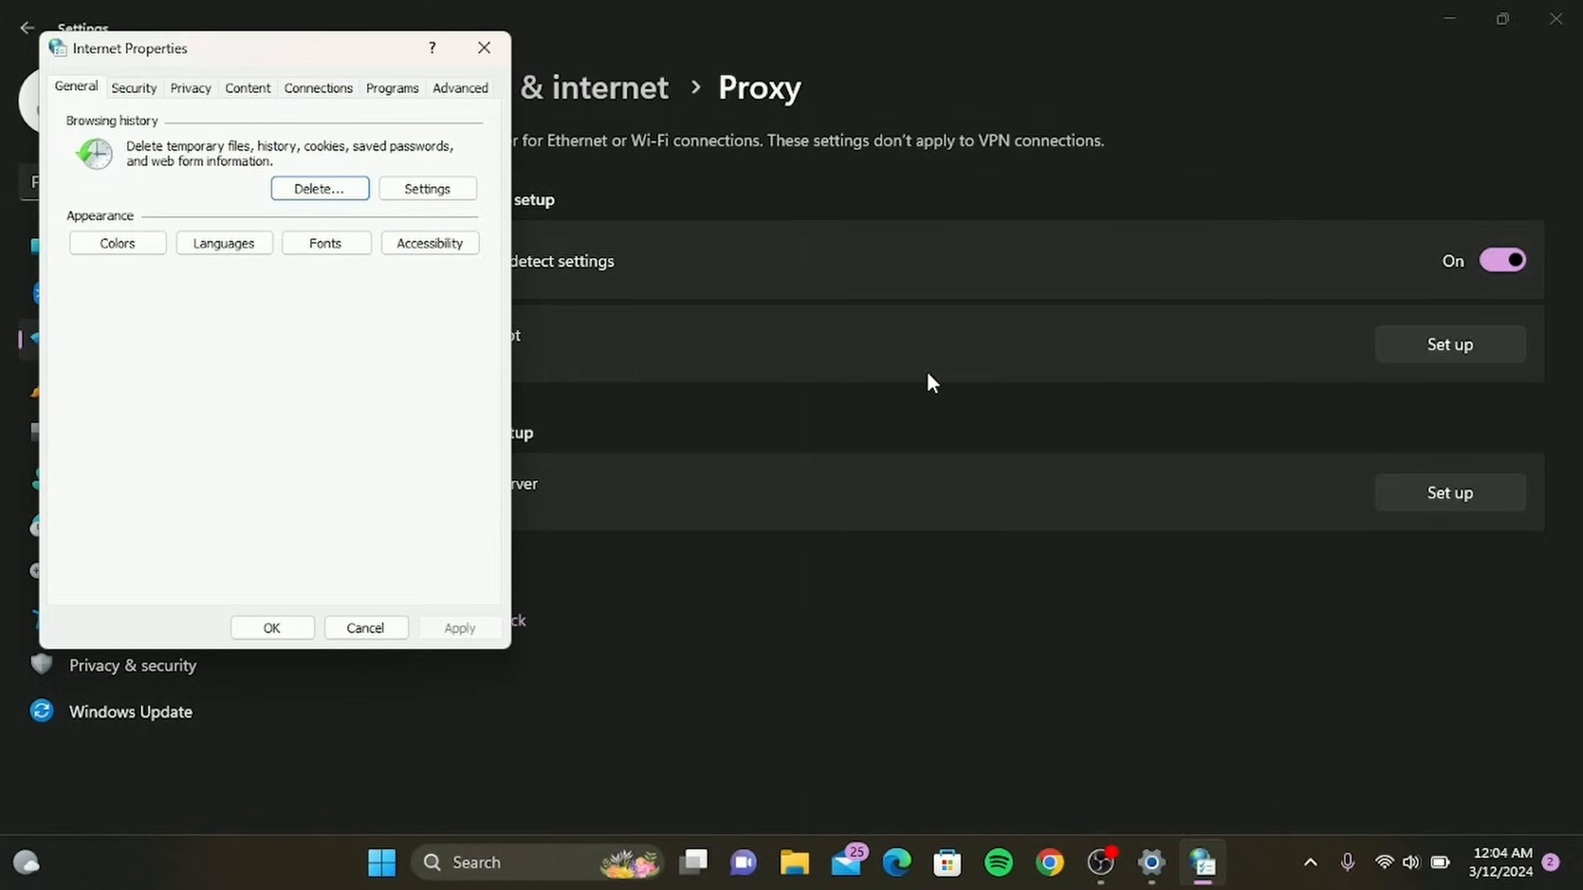
mouse_move(327, 108)
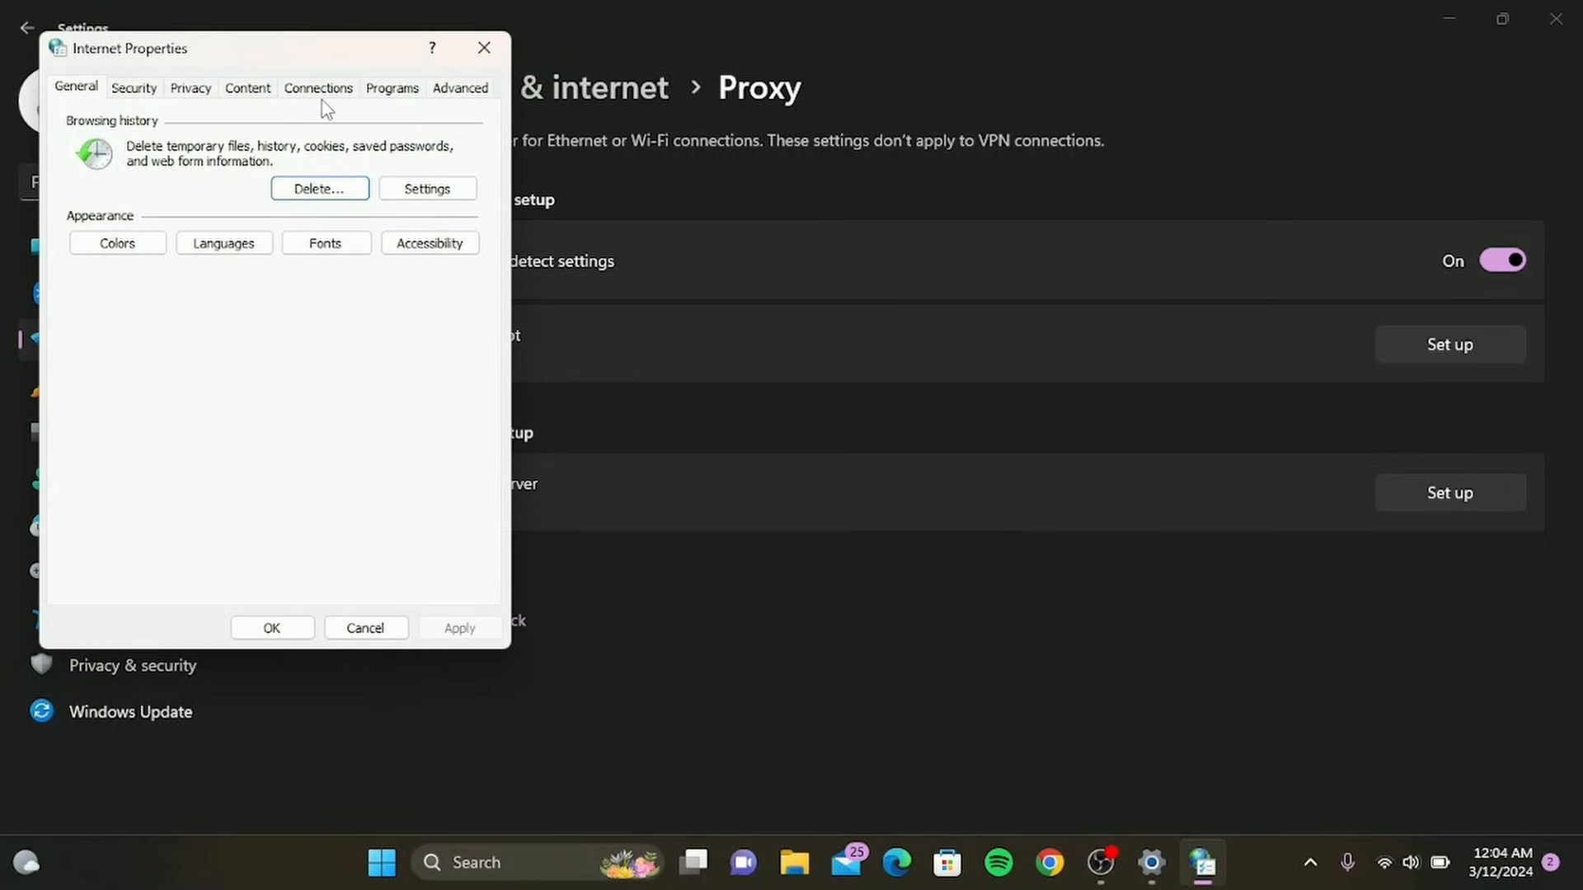
click(318, 88)
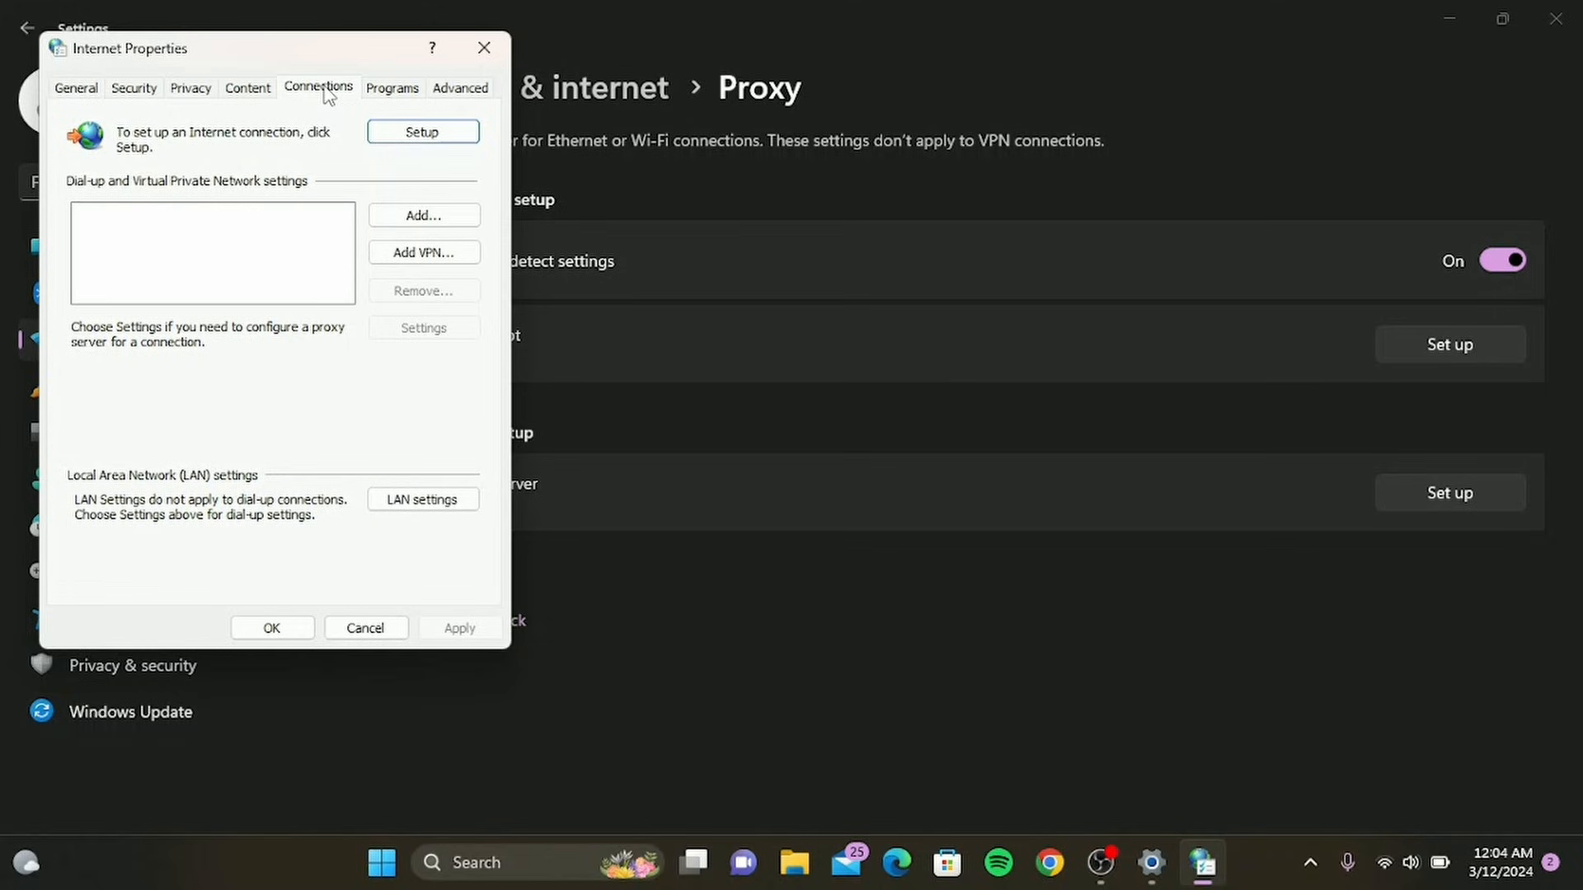
click(423, 499)
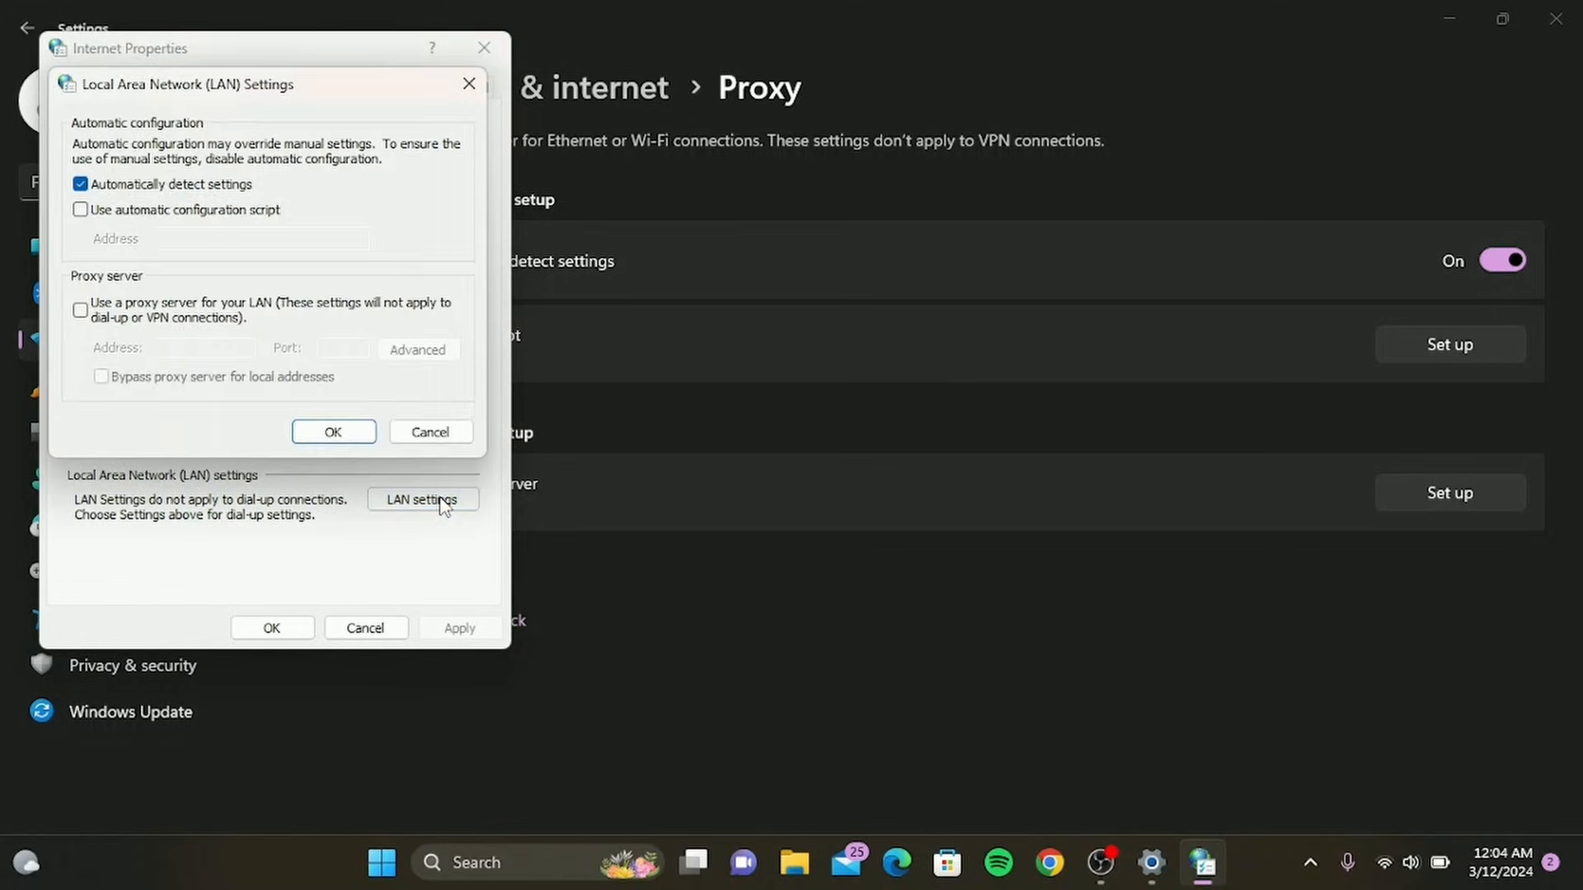
mouse_move(207, 126)
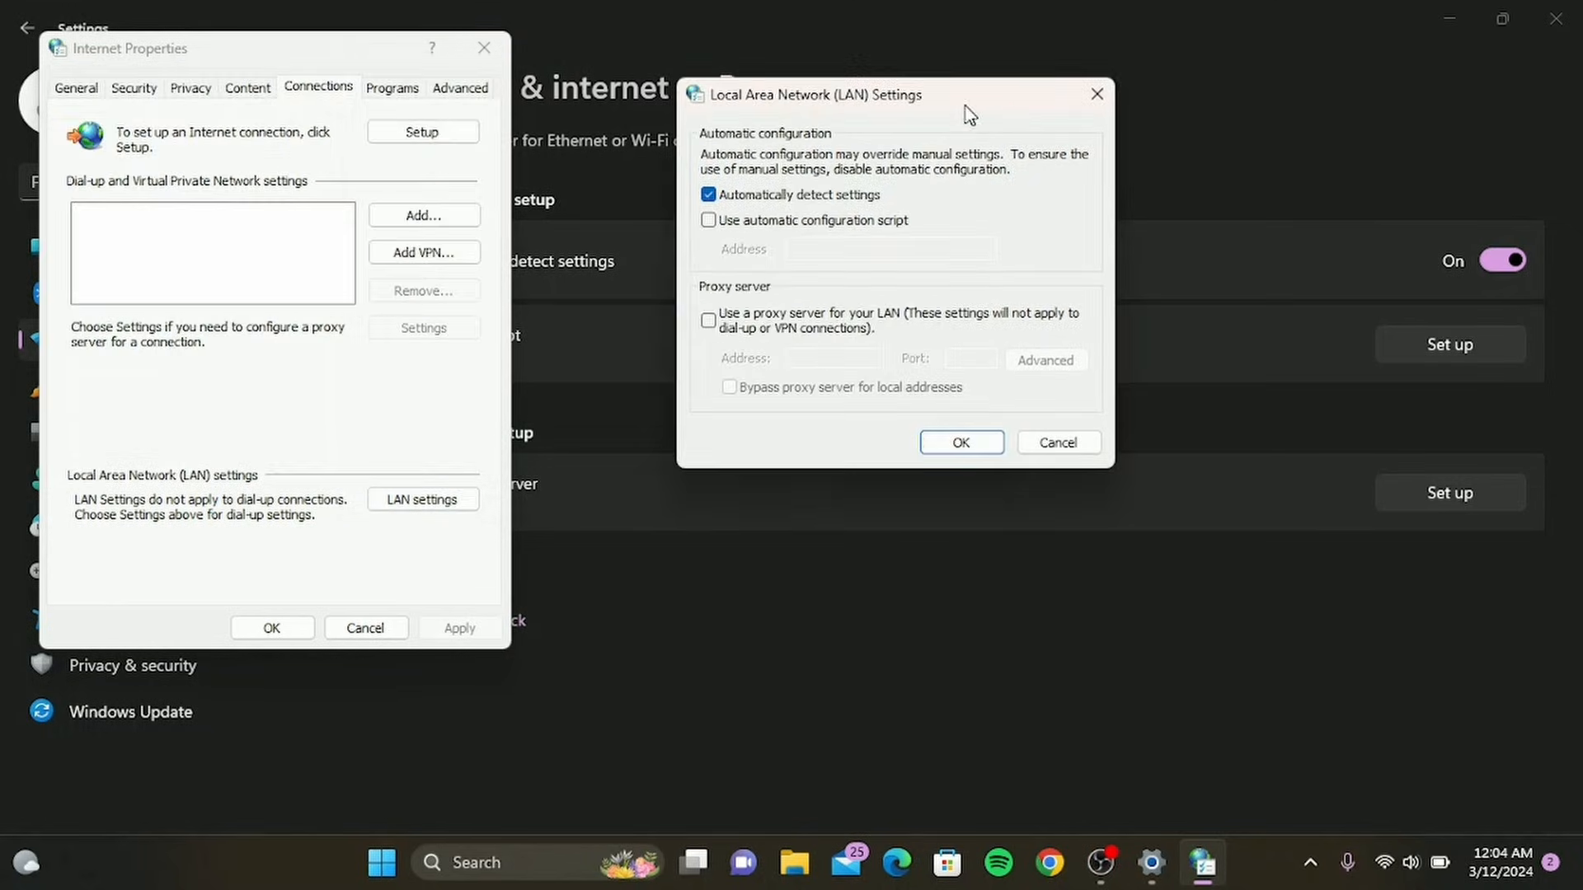
mouse_move(791, 315)
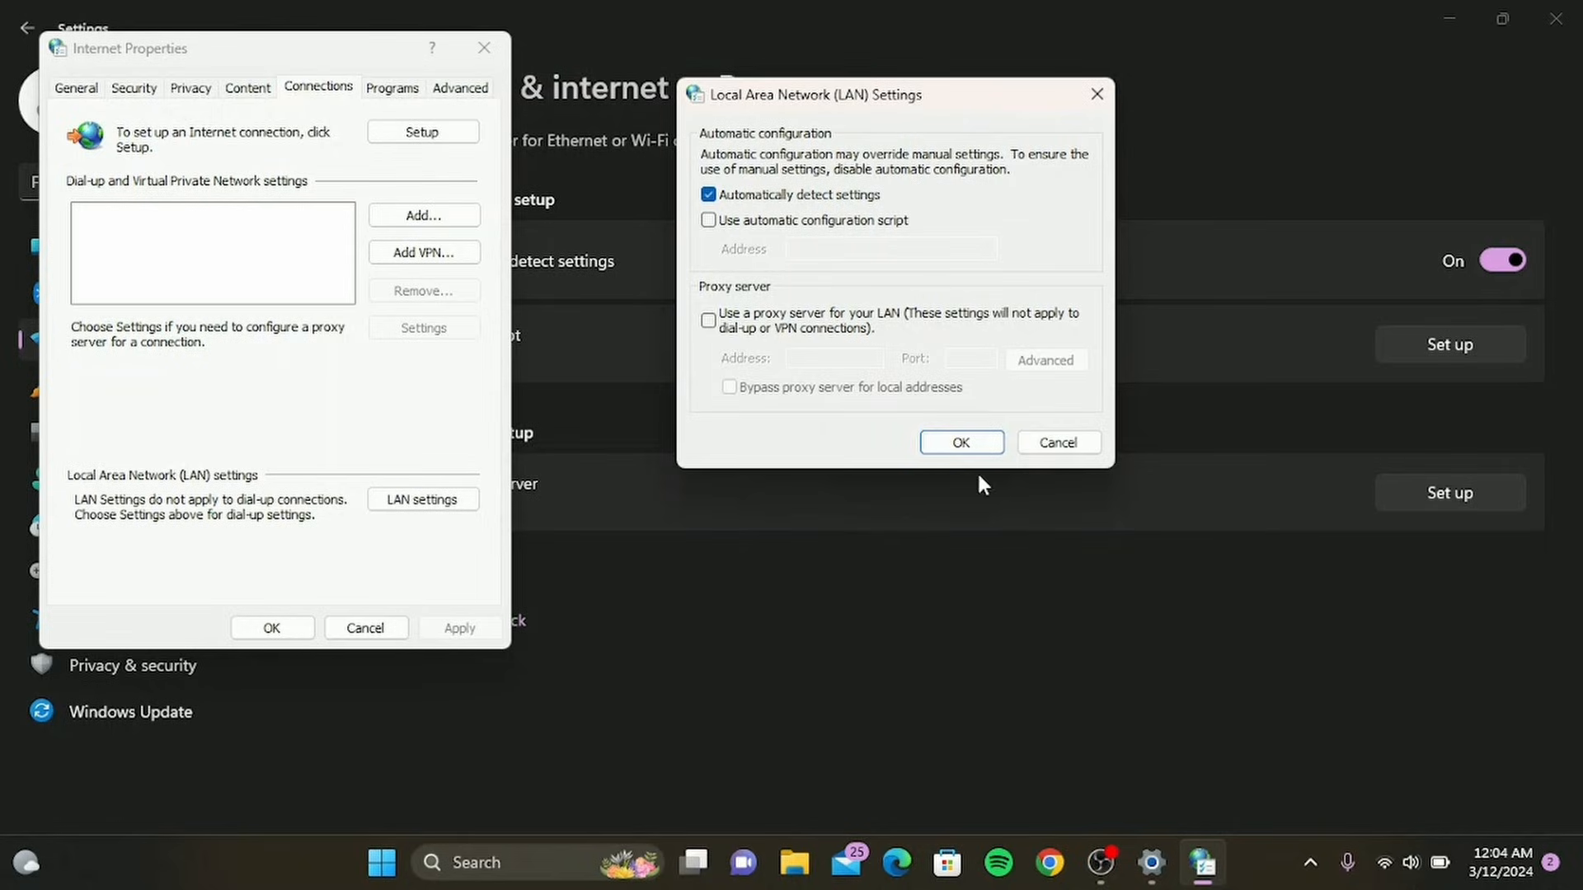
click(960, 441)
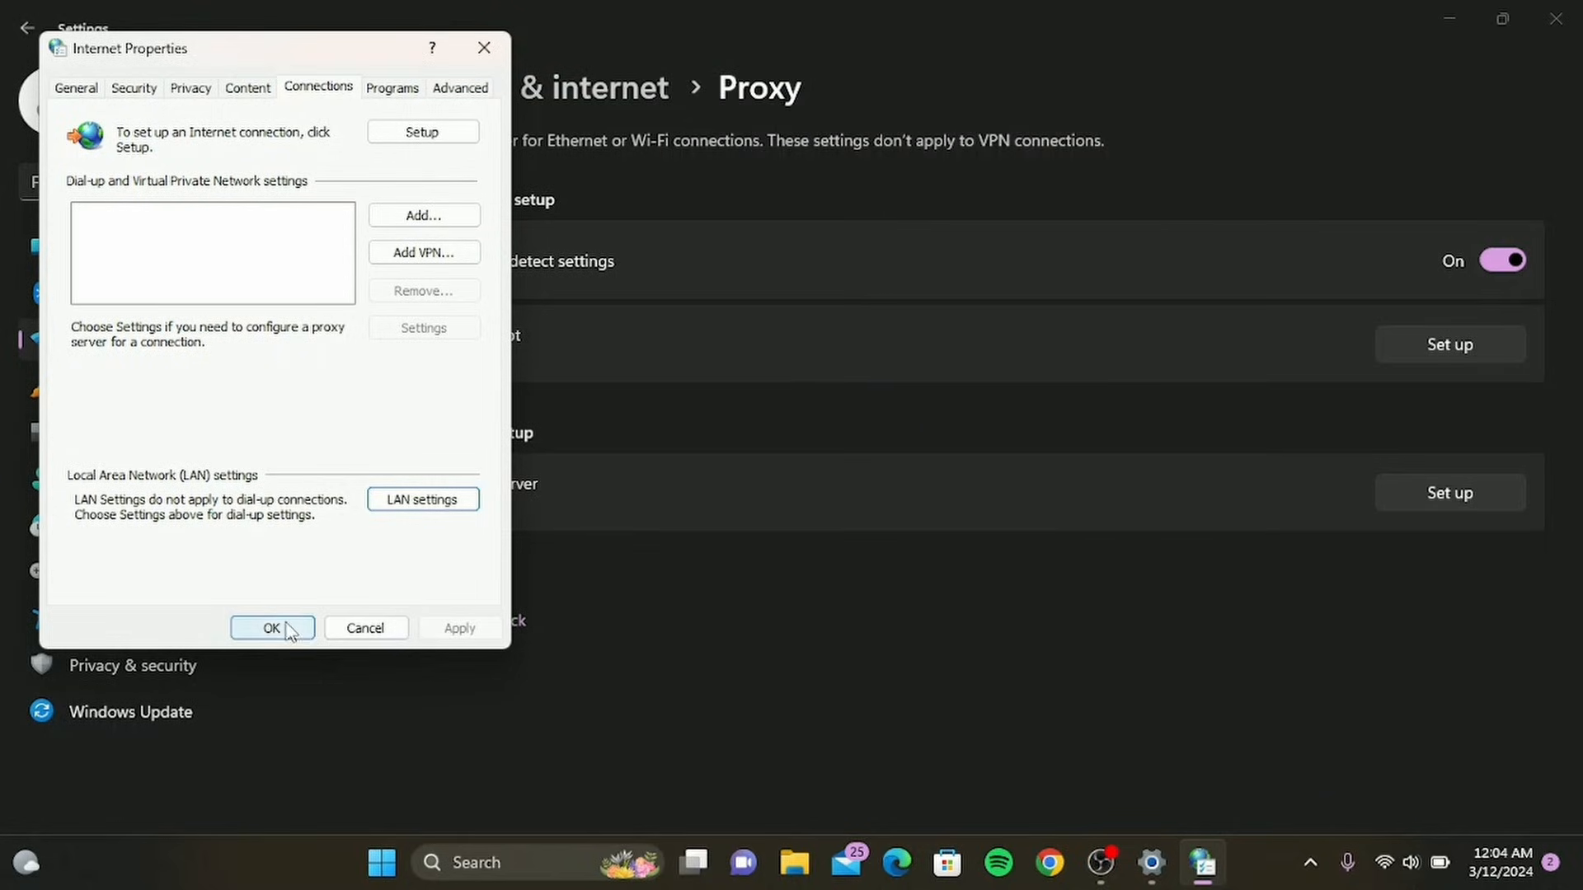
click(271, 628)
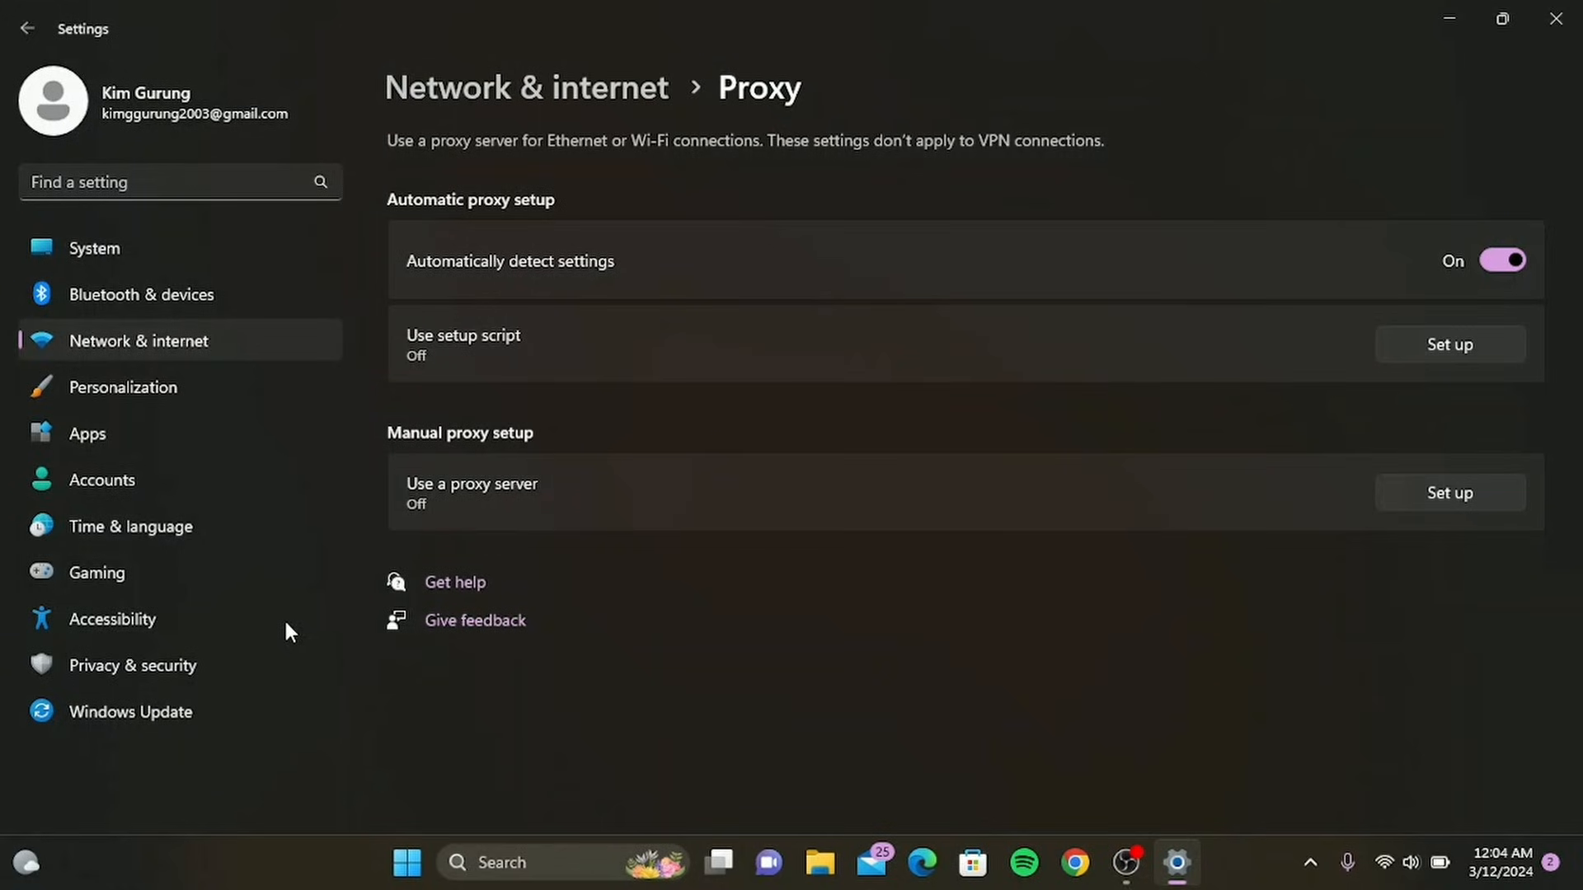